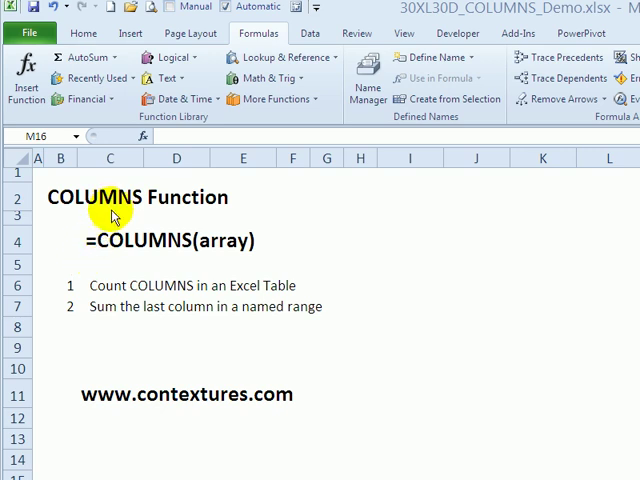
mouse_move(170, 305)
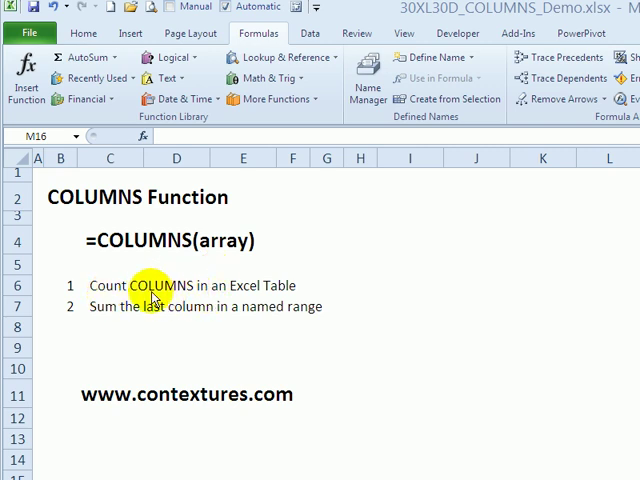
mouse_move(222, 315)
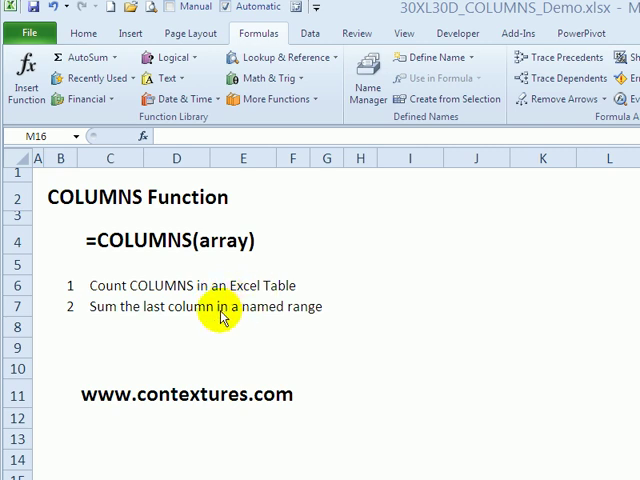
mouse_move(277, 322)
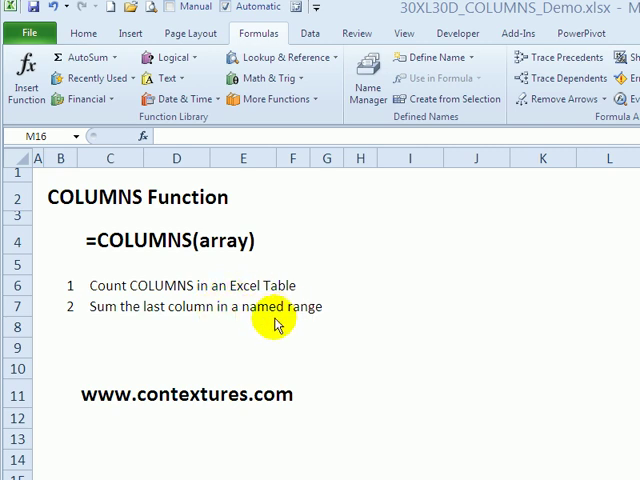
mouse_move(160, 328)
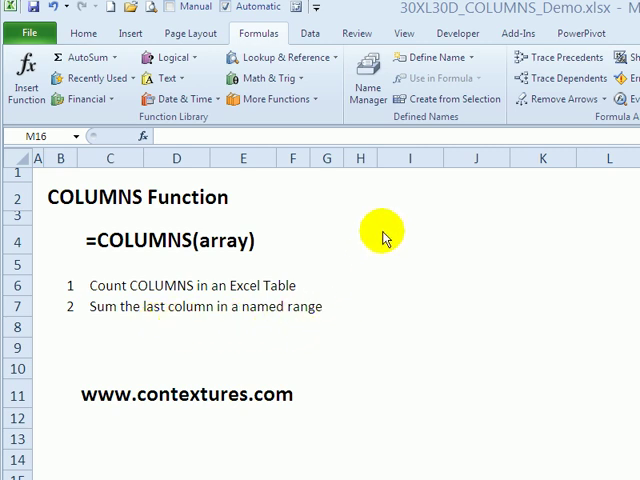
mouse_move(158, 374)
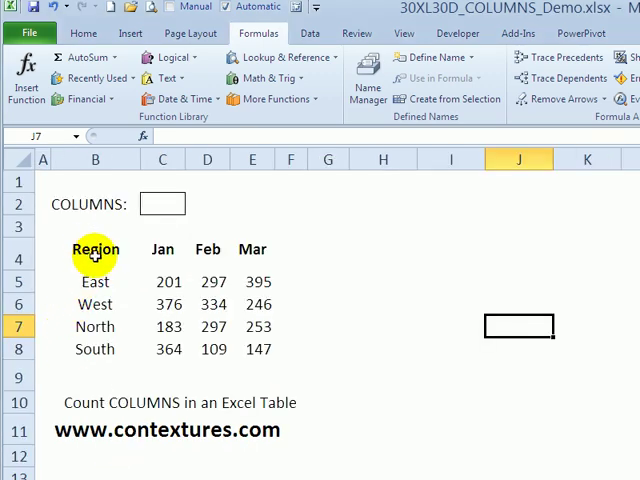
- Select a cell in the Region/Jan–Mar sales data and show the Insert ribbon
left_click(95, 249)
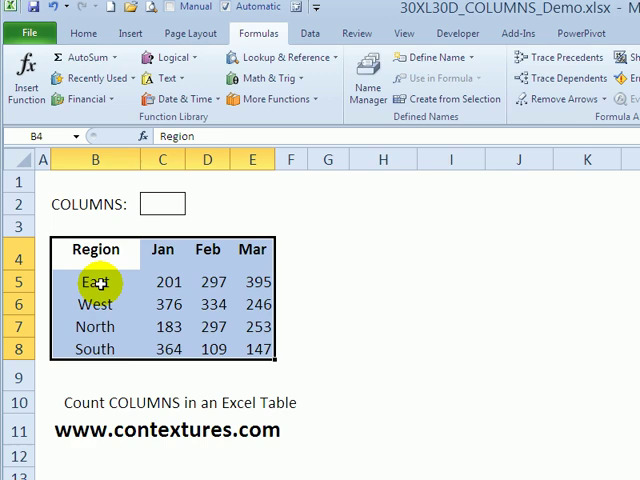
mouse_move(168, 282)
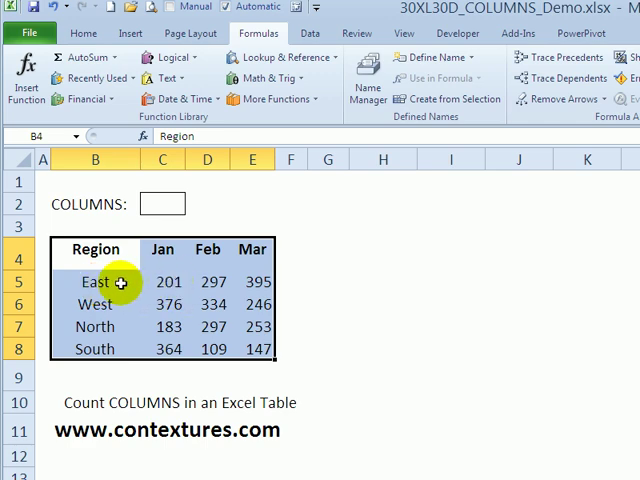
left_click(162, 281)
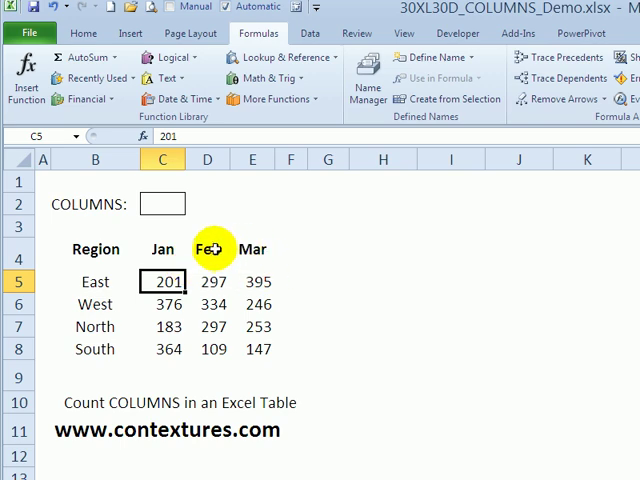
mouse_move(517, 33)
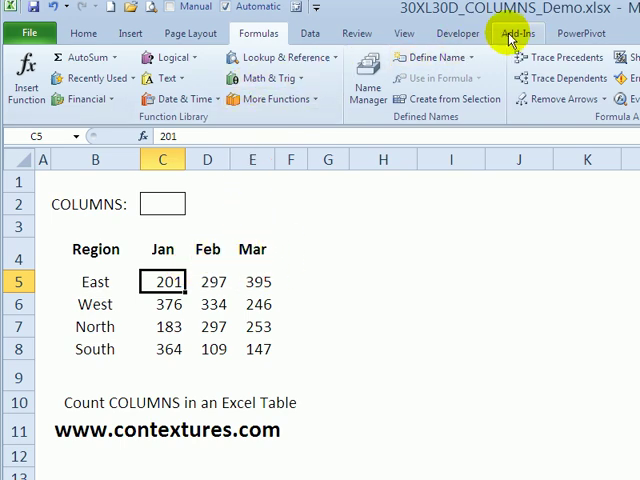
left_click(130, 33)
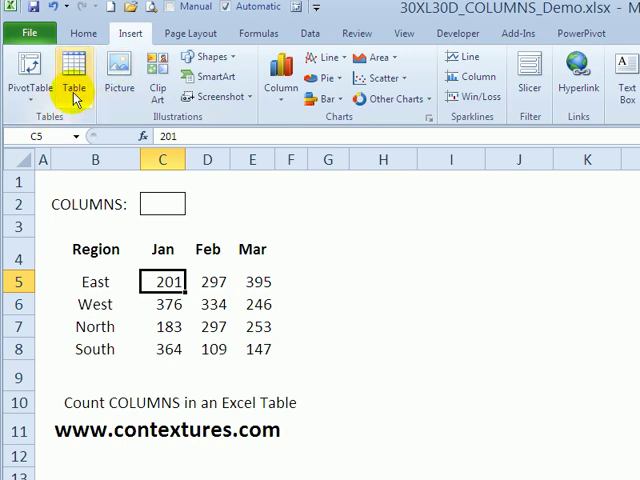
- Insert a table from the sales data, keeping 'My table has headers' checked
left_click(74, 67)
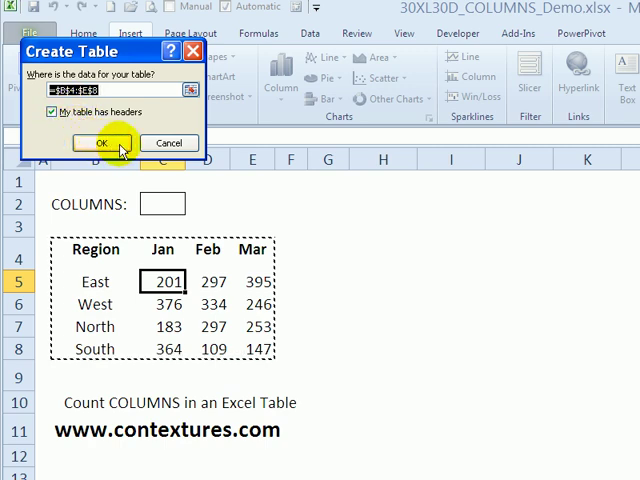
left_click(100, 142)
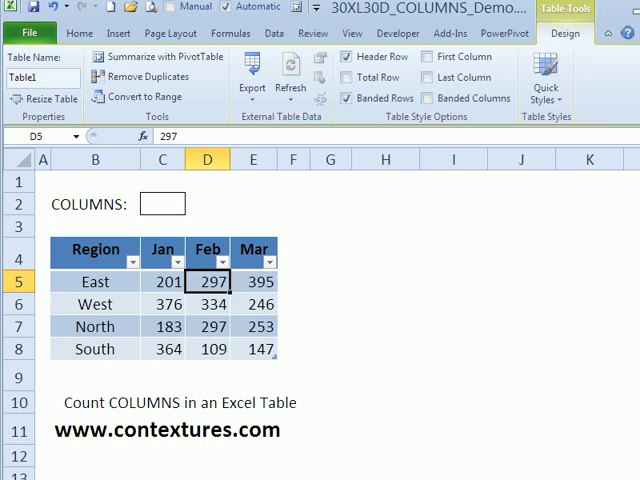
mouse_move(570, 34)
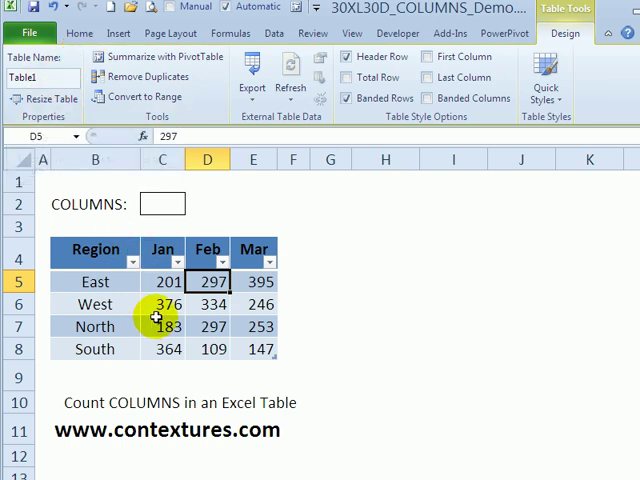
- Rename Table1 to RegionSales in the Table Name box
left_click(40, 78)
type("R")
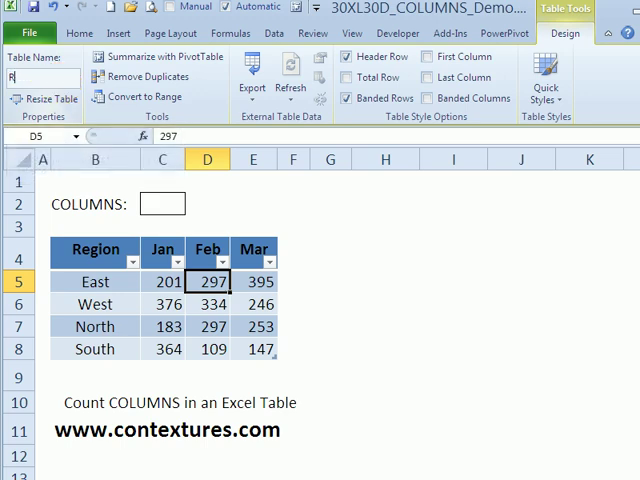
type("egionSales")
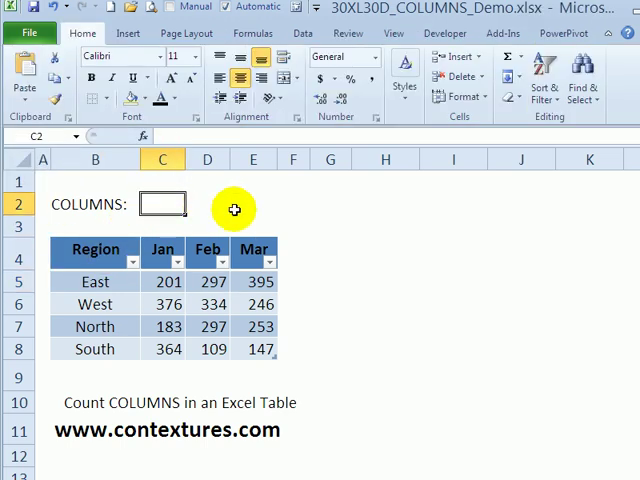
mouse_move(175, 208)
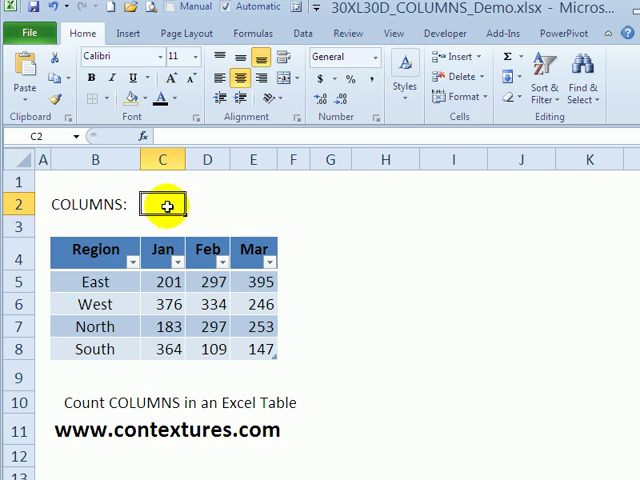
- Enter =COLUMNS(RegionSales) in C2 using AutoComplete for the table name
type("=columns")
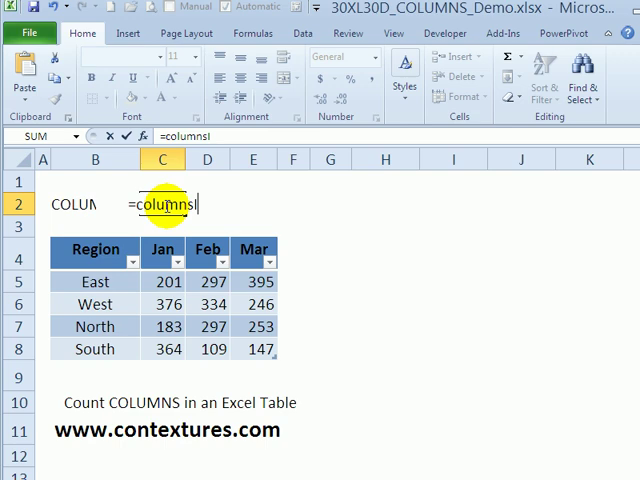
type("(")
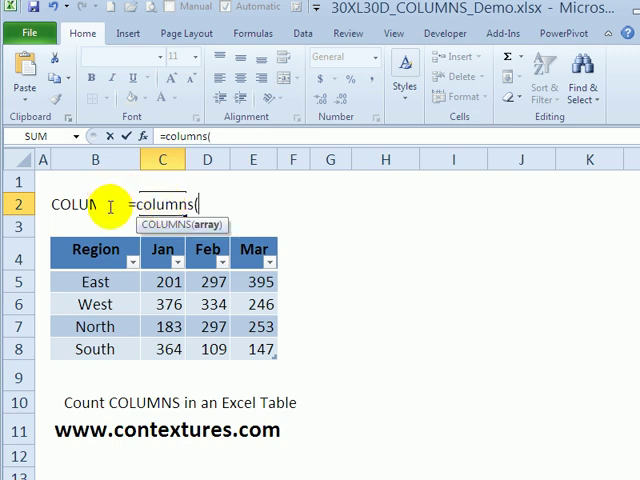
type("r")
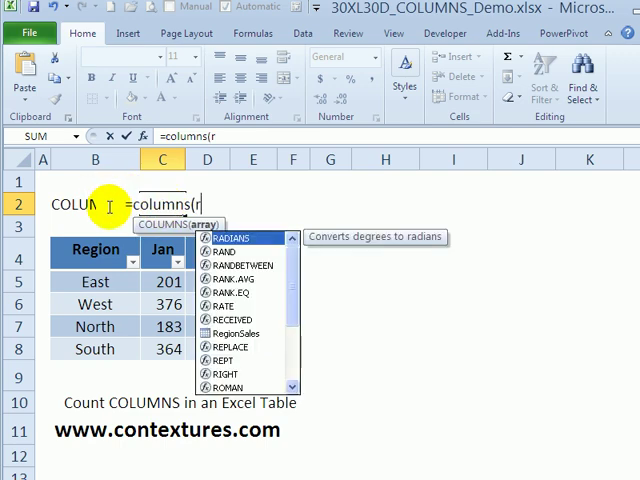
type("egionSales")
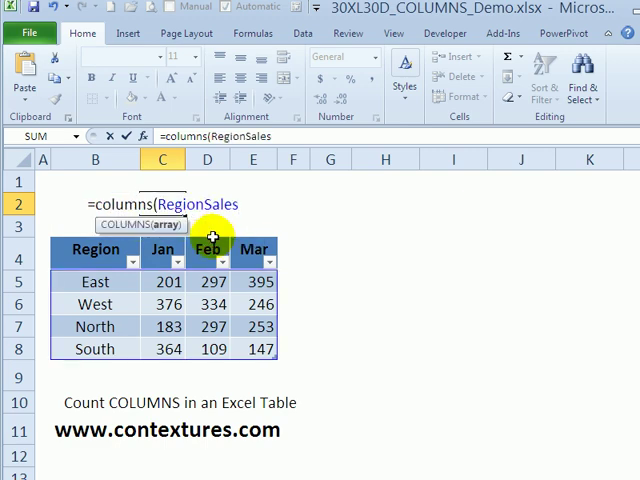
type(")")
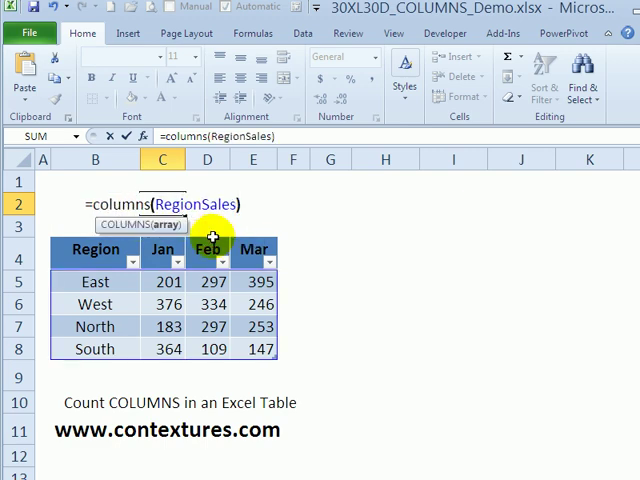
key("Enter")
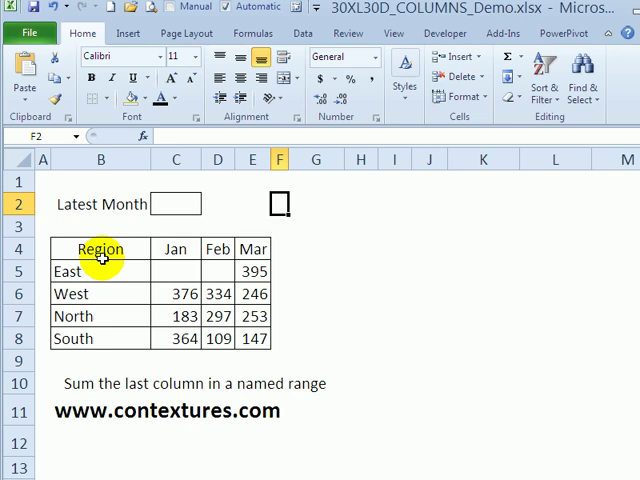
- Go to the Latest Month example sheet and select cell C2
left_click_drag(99, 249, 218, 293)
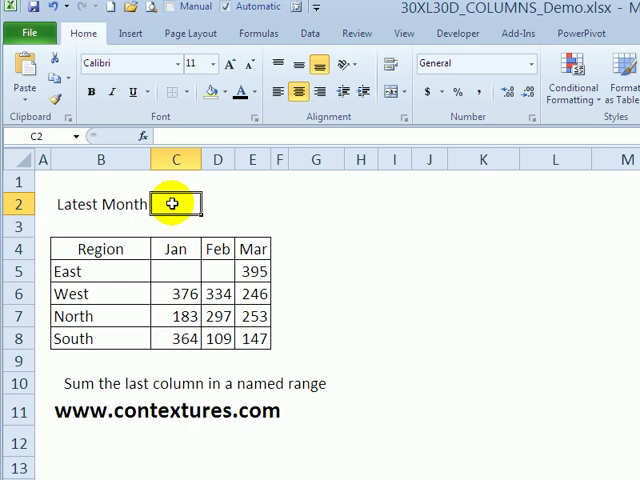
- Enter =SUM(INDEX(mytable,,COLUMNS(mytable)) in C2, missing one closing parenthesis
type("=sum(")
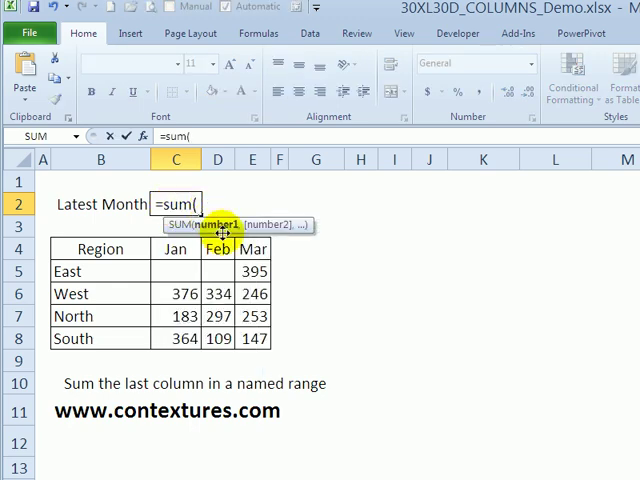
type("index(")
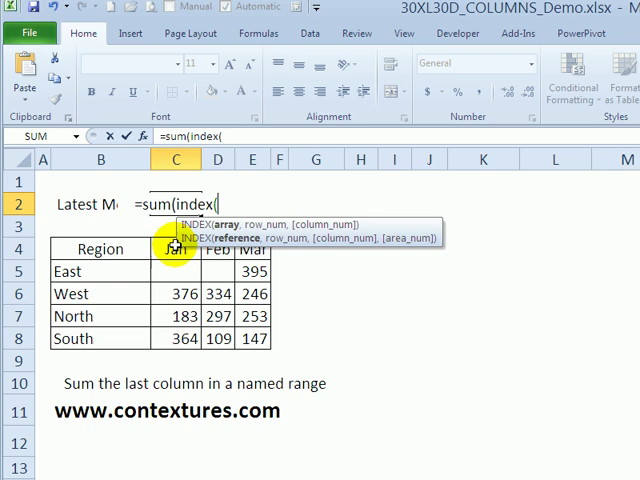
mouse_move(228, 227)
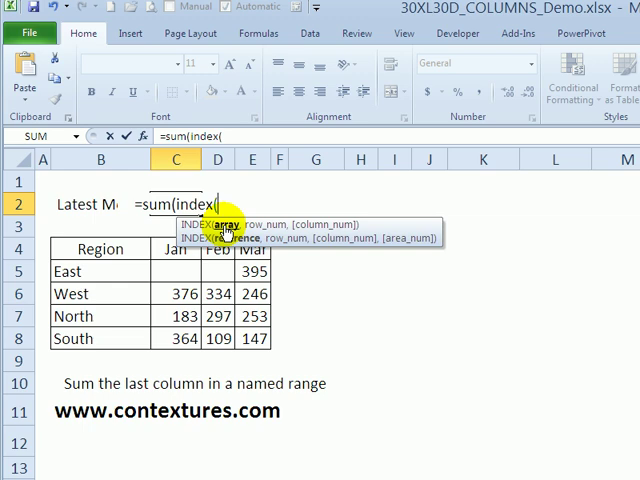
type("mytable")
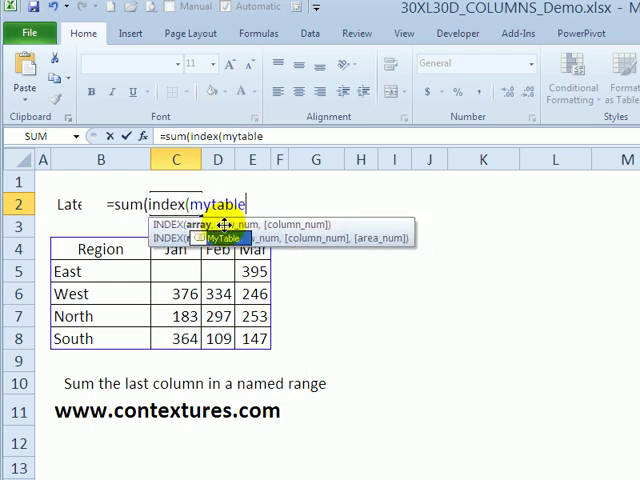
type(",")
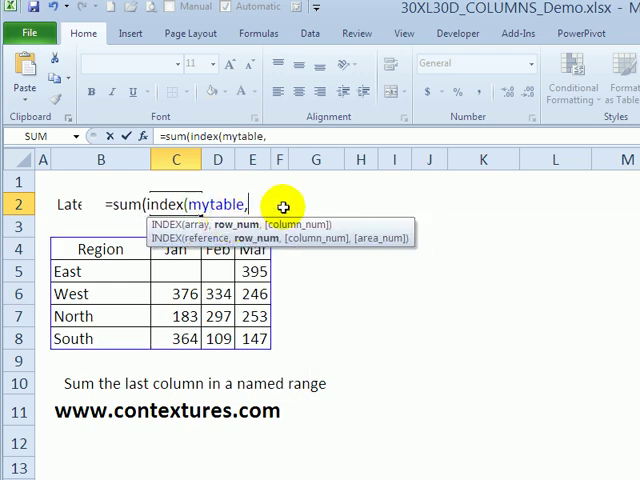
type(",")
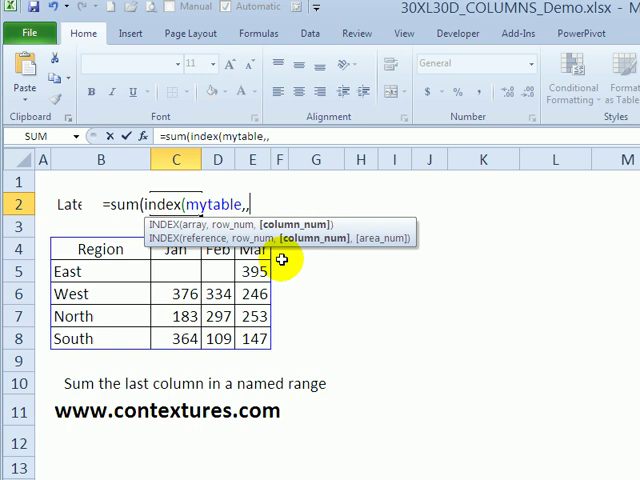
type("columns(")
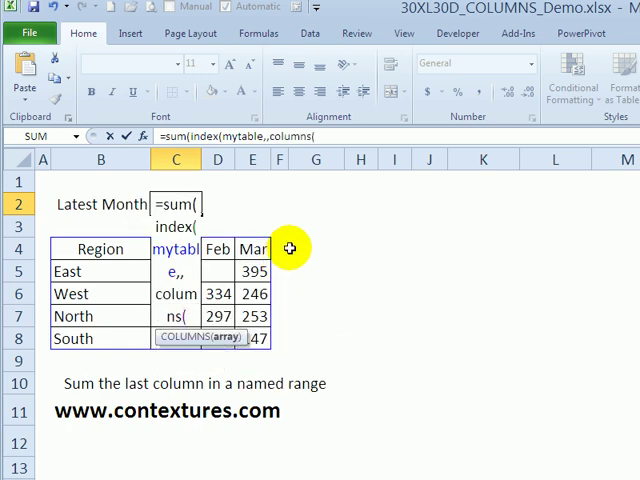
type("mytable")
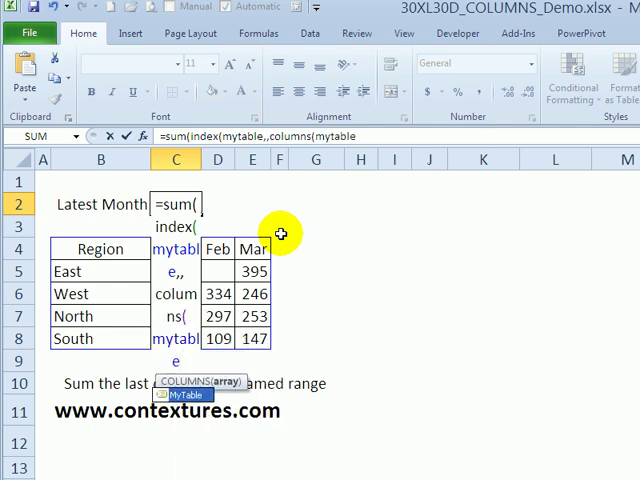
type("))")
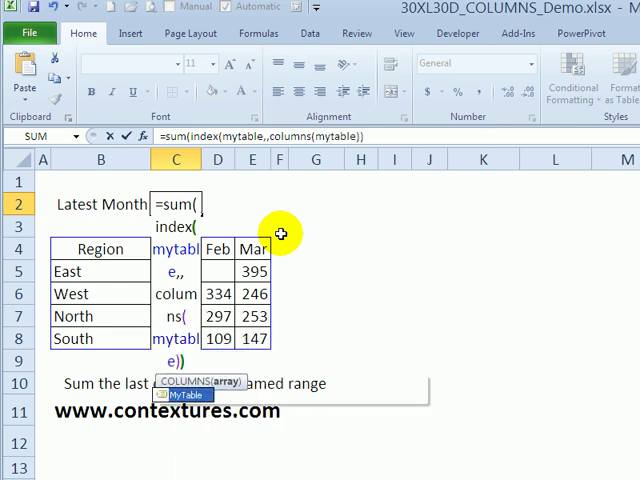
key("Enter")
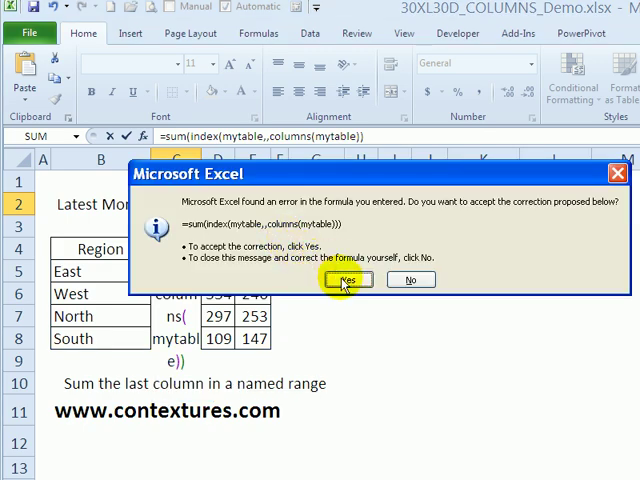
- Accept Excel's corrected formula so Latest Month shows 1041
left_click(347, 279)
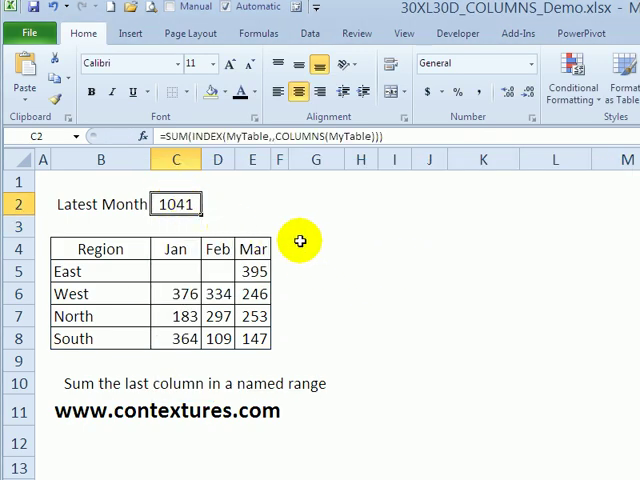
mouse_move(198, 136)
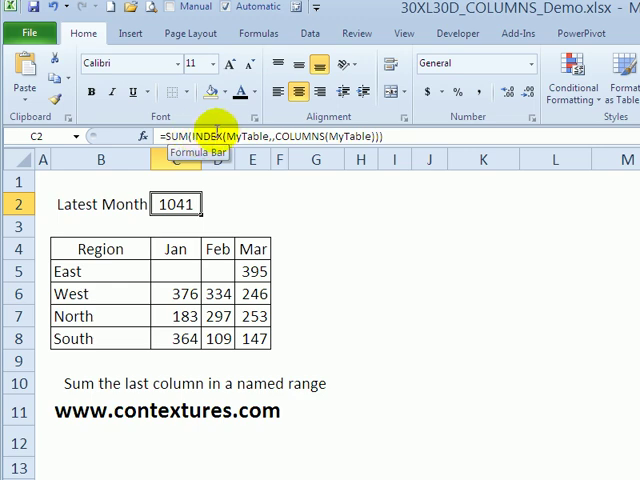
mouse_move(365, 136)
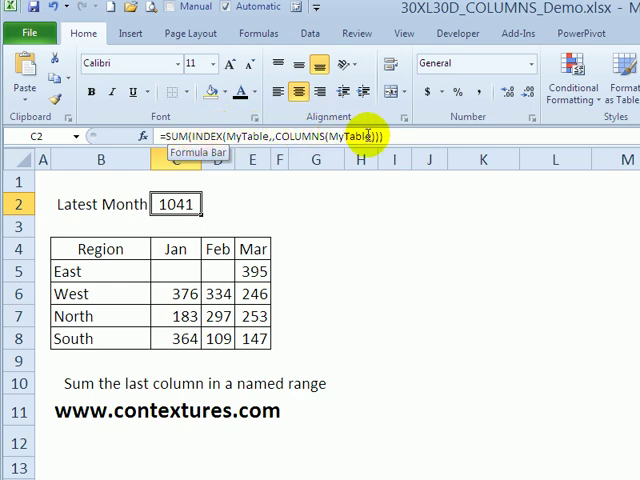